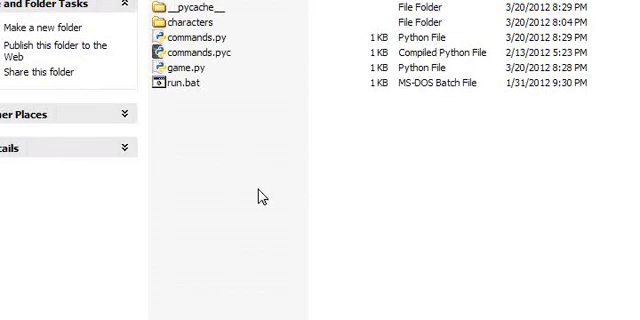
Create a new folder named utilities next to game.py and commands.py
right_click(258, 194)
type("utilit")
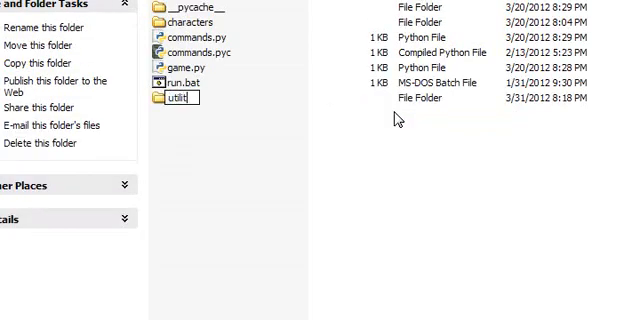
key("Return")
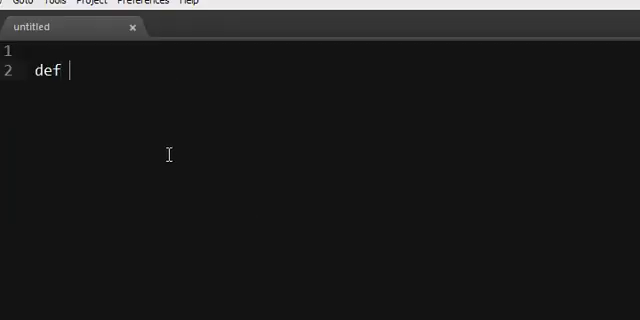
Write cls(lines=100) that imports os and runs os.system("clear") when os.name is "posix"
type("cls(lines=100")
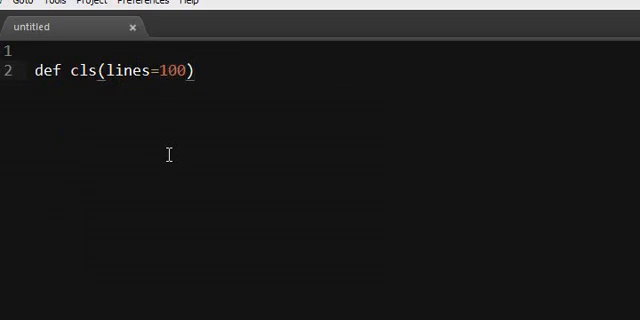
type(":")
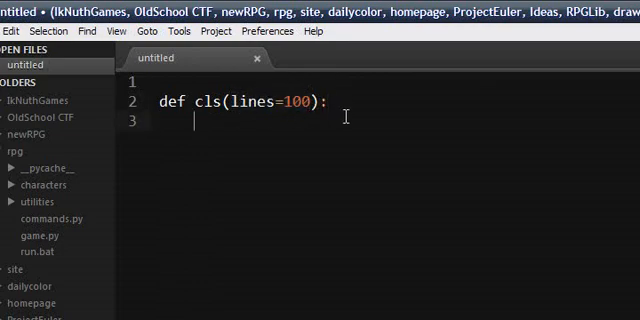
type("impo")
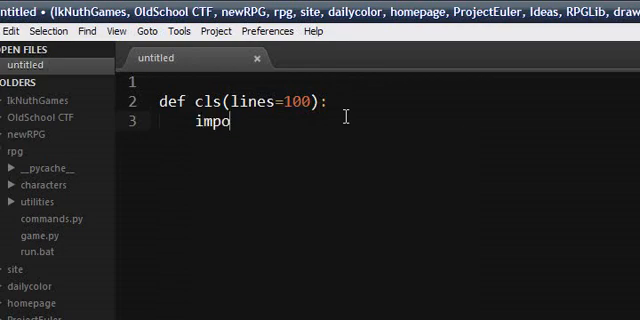
type("rt os")
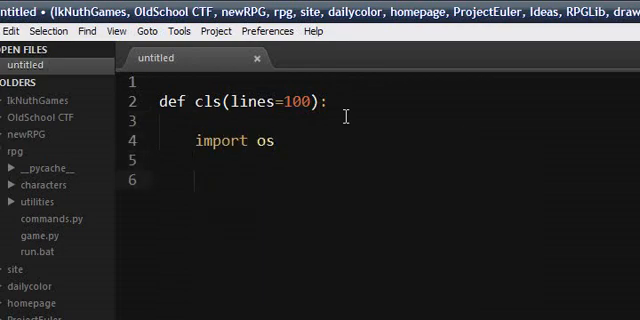
type("if")
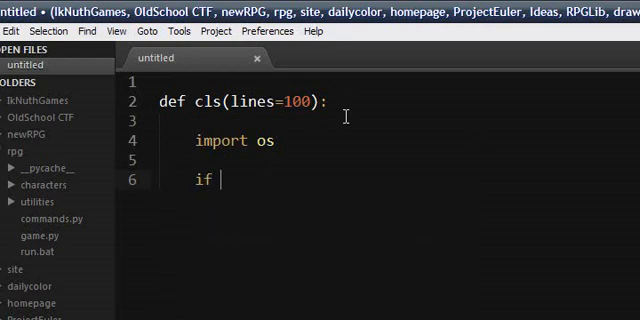
type("os.name")
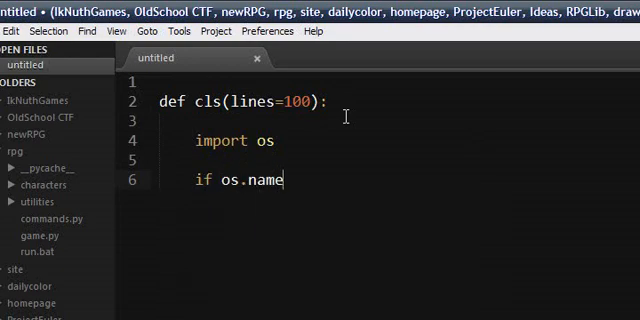
type("== \"po\"")
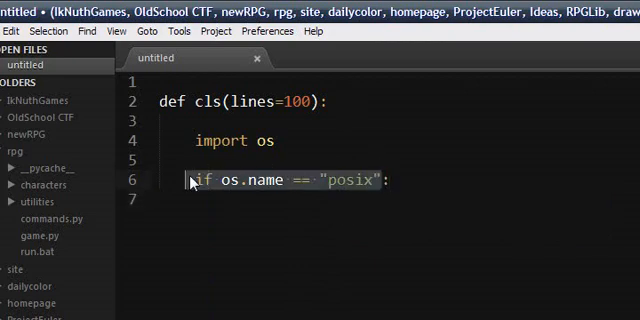
mouse_move(364, 176)
type("os")
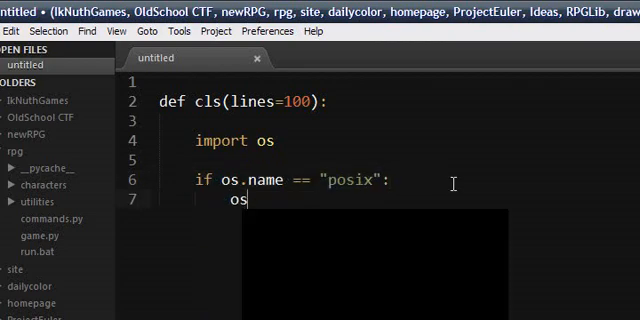
type(".system(\"clear\")")
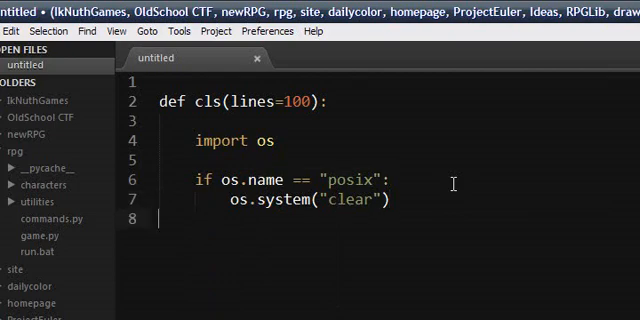
Add the elif branch running os.system("CLS") for "nt", "dos", "ce", else printing '\n' * lines
type("elif os.name")
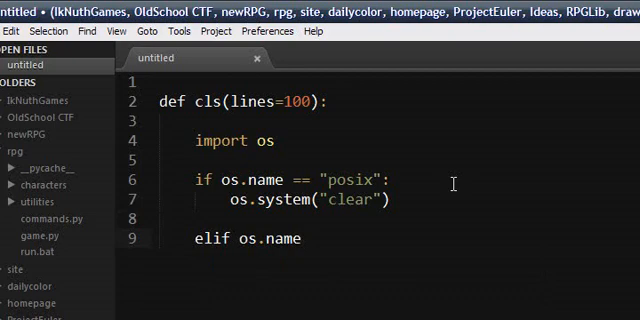
type("in (\"nt\")")
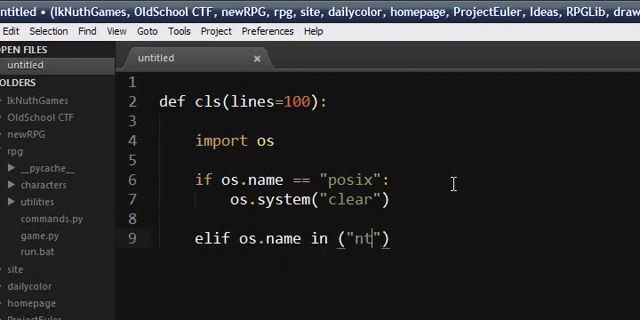
type(", \"dos\"")
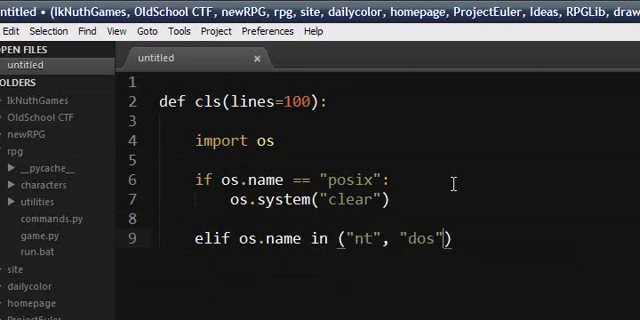
type(", \"ce\"")
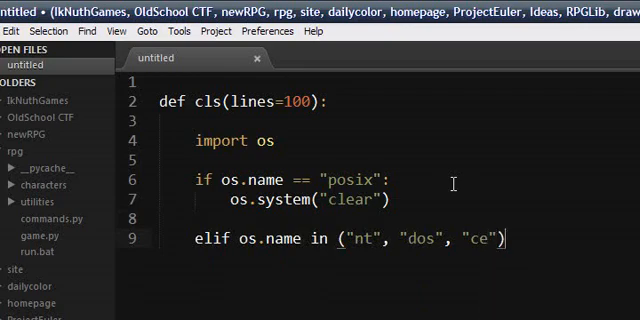
type(":")
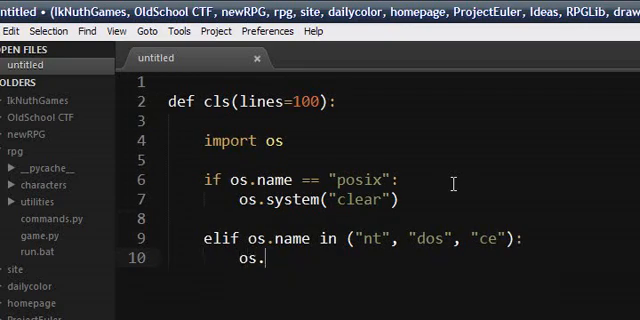
type("system")
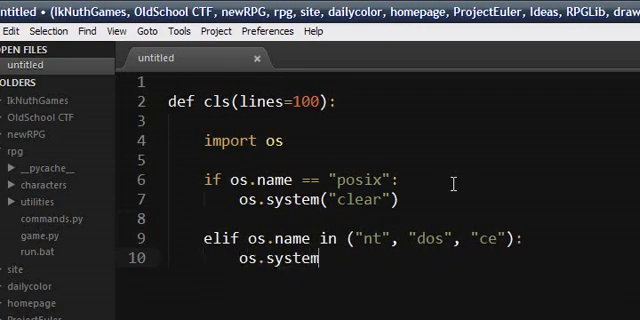
type("(\"CLS\")")
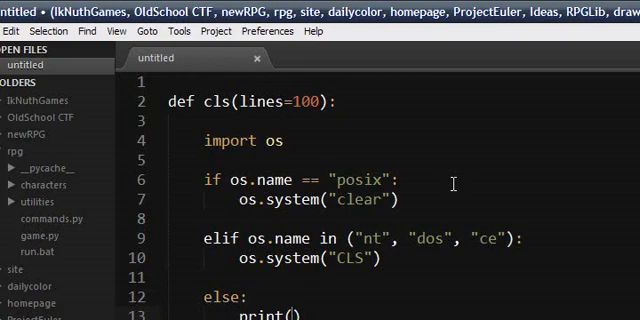
scroll("down", 3)
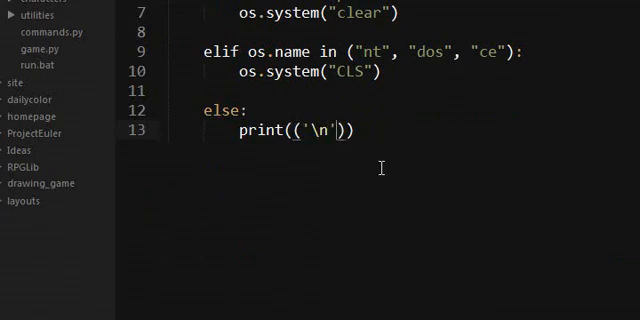
type("* lines")
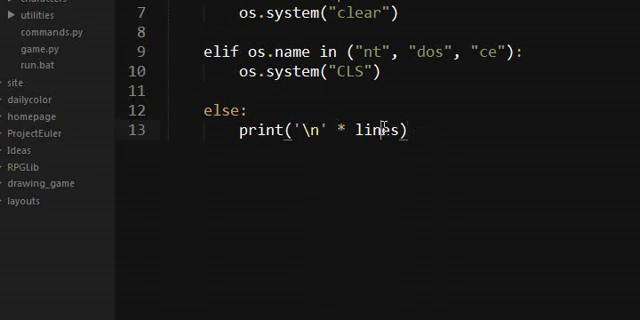
mouse_move(458, 140)
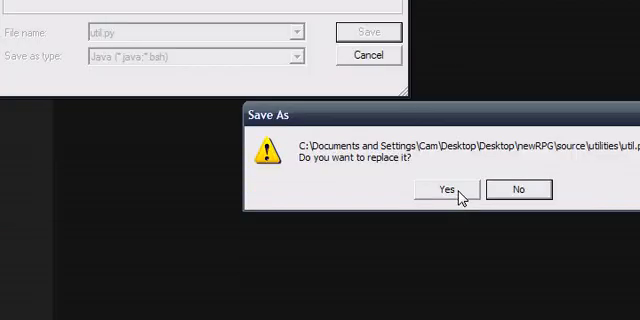
Save the file as util.py in the utilities folder, replacing the existing file
left_click(454, 188)
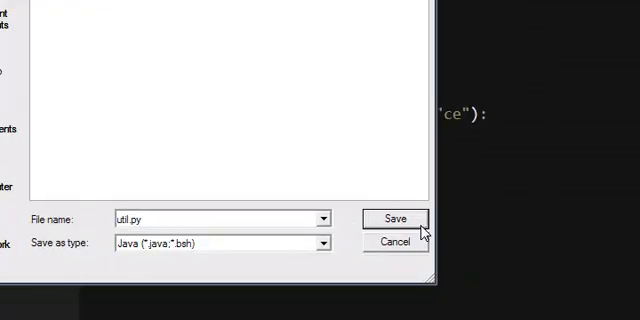
left_click(396, 220)
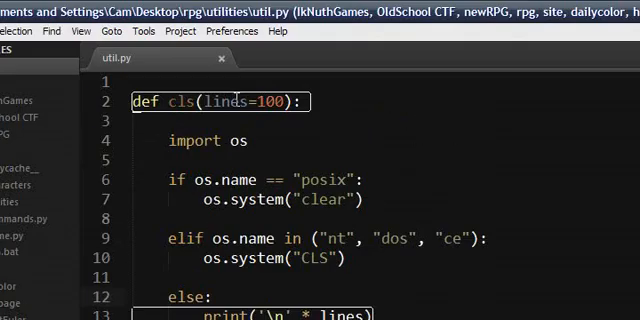
Start a yesOrNo(prompt="(Y/N)?") function at the end of util.py
scroll("down", 3)
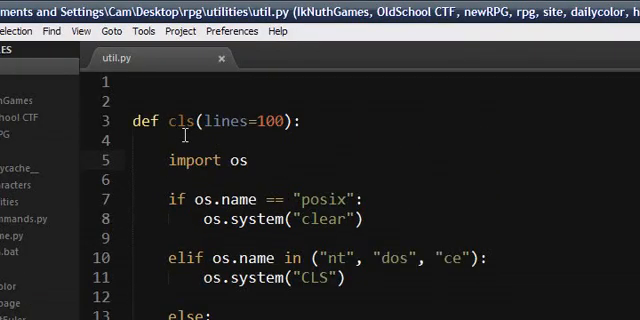
scroll("down", 3)
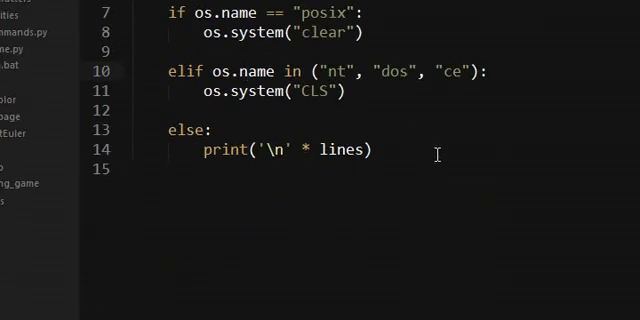
key("enter")
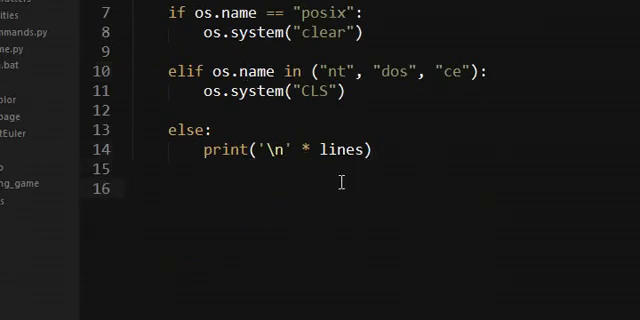
type("\\")
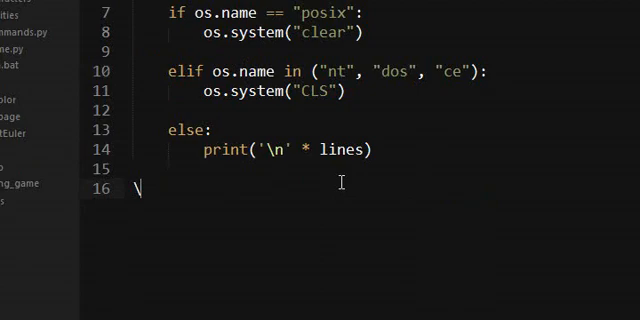
type("def")
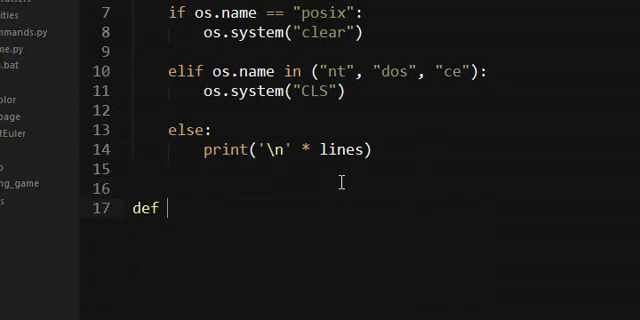
type("yes")
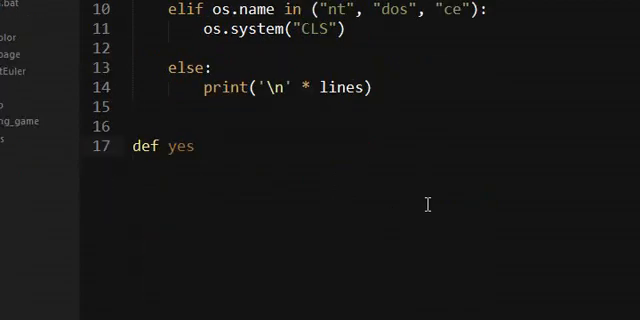
type("OrN")
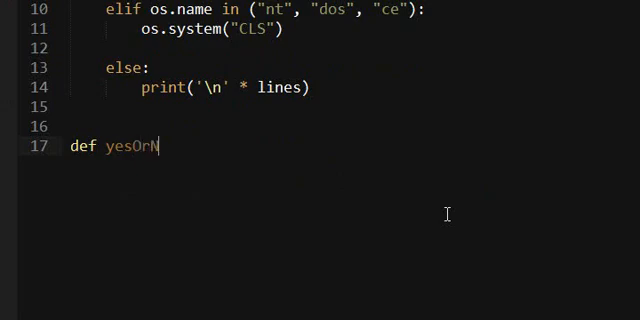
type("o(prompt)")
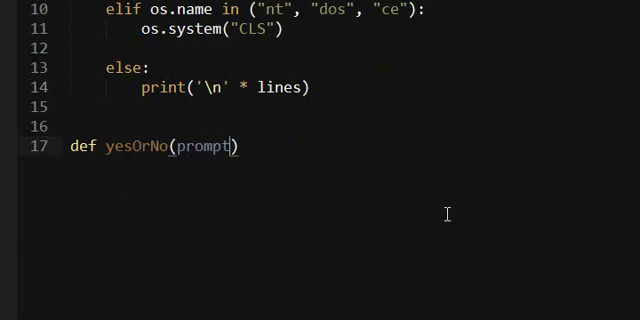
type("=\"(")
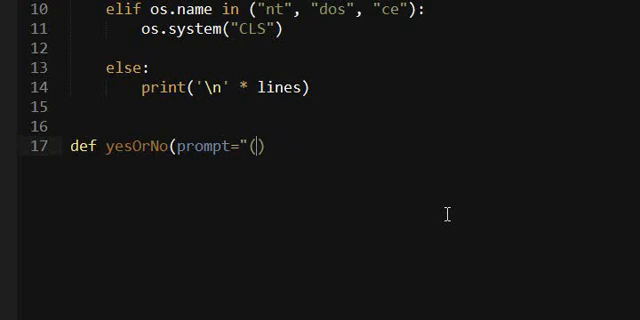
type("Y/")
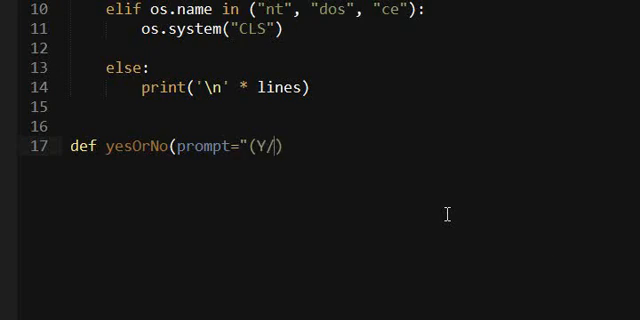
type("N)\")")
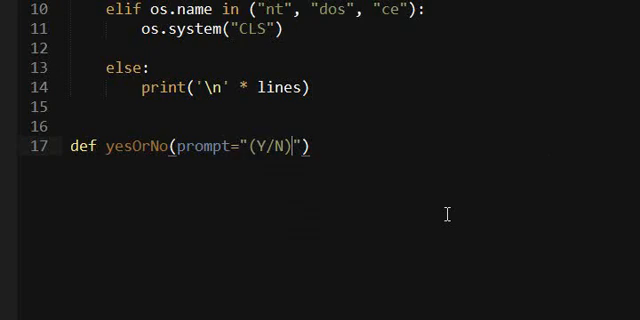
type("?")
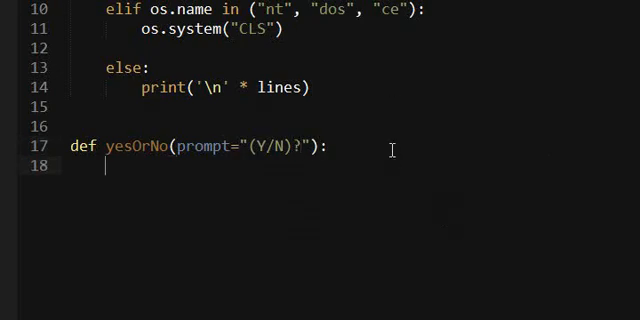
Add a while 1 loop that reads the answer, strips whitespace and lowercases it
type("answer = input(prompt")
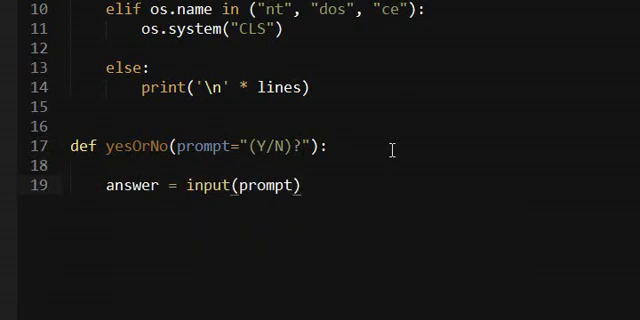
type("while")
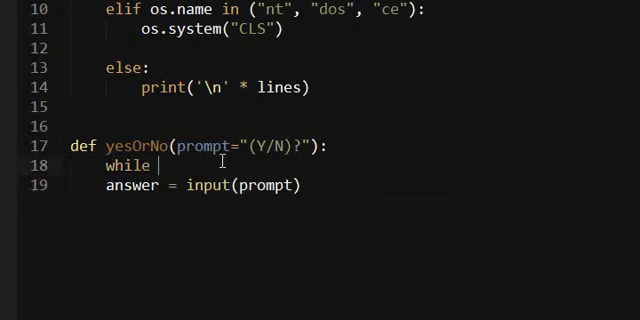
type("1:")
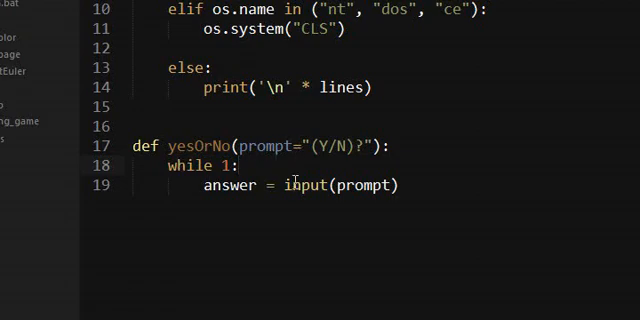
type("answer = a")
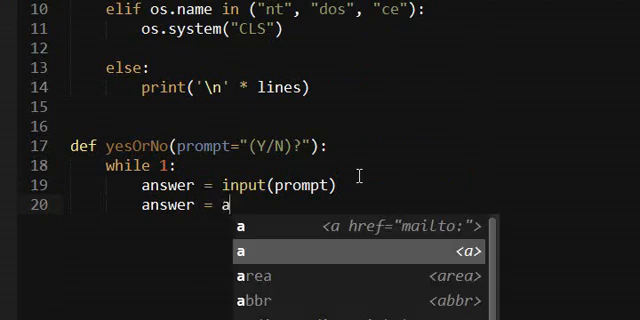
type("nswer.strip()")
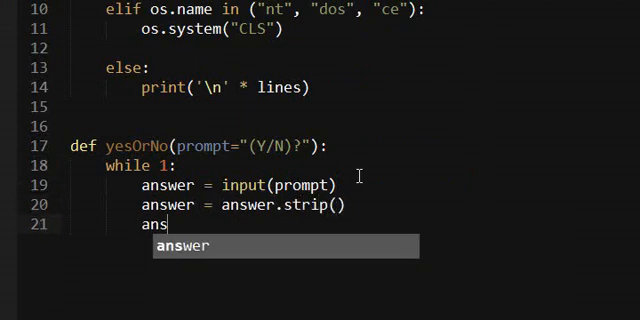
type("wer = answer.lower(")
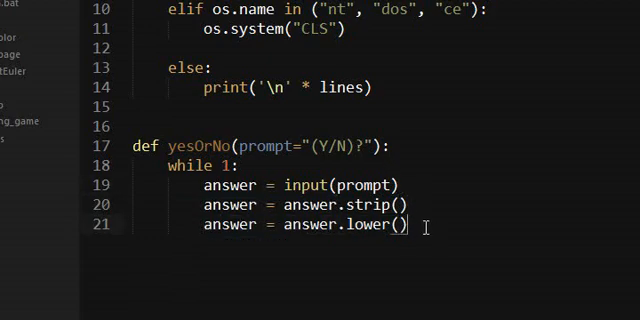
key("enter")
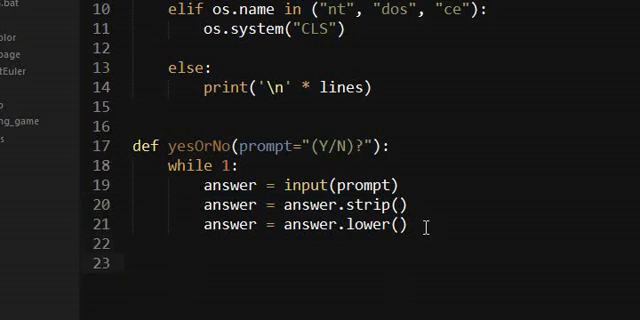
Define the accepted answers: yes = ['yes', 'y'] and no = ['no', 'n', 'nope']
type("yes = []")
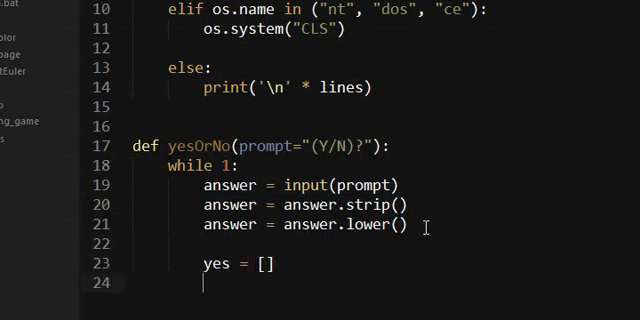
type("no = []")
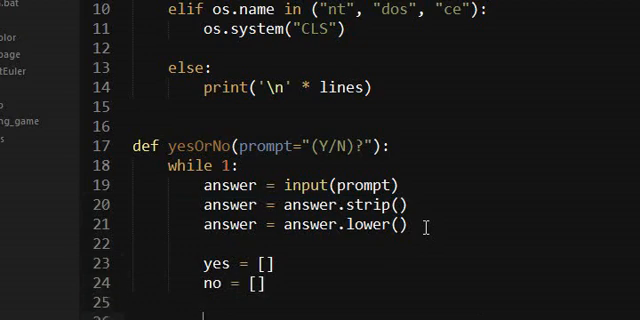
scroll("down", 3)
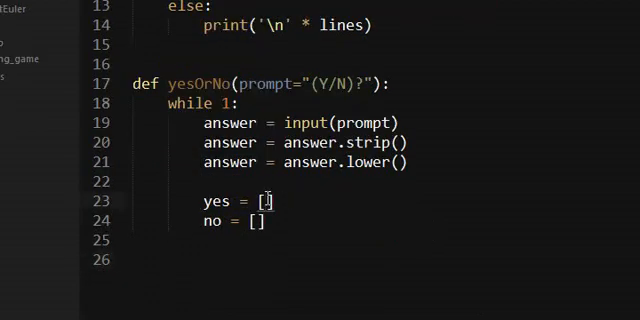
type("'yes', 'y', 'ye")
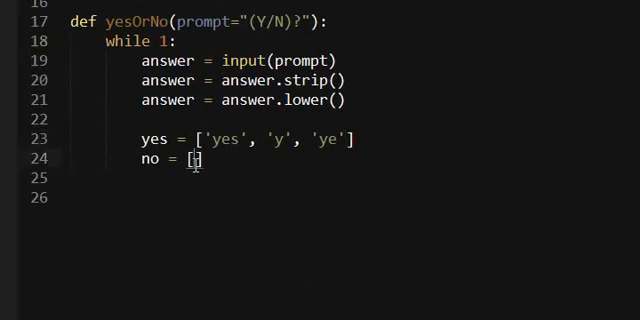
type("'no'")
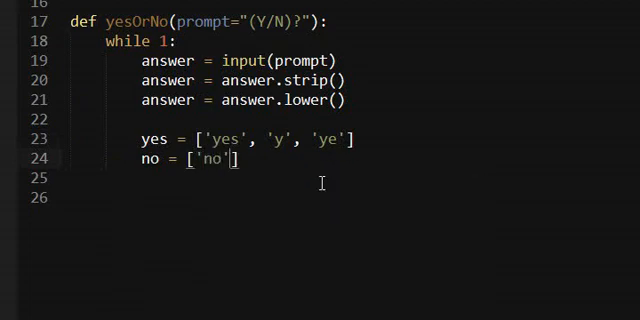
type(", 'n',")
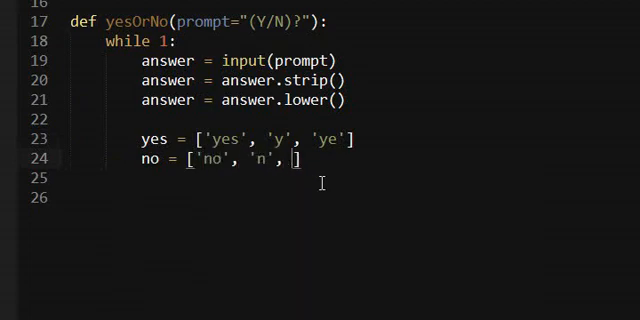
type("'nope'")
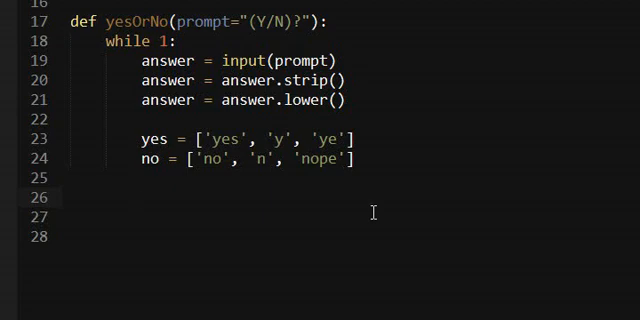
Return True for yes answers, False for no answers, continue otherwise, and return False after the loop
type("if answer")
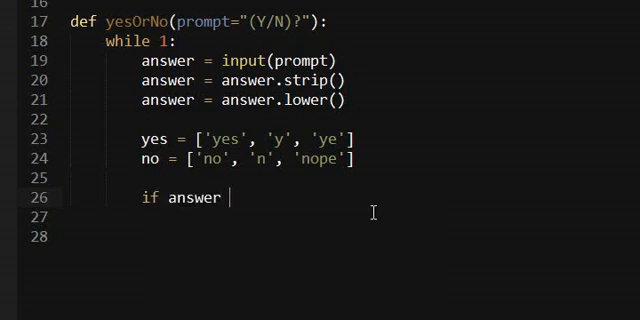
type("in yes:")
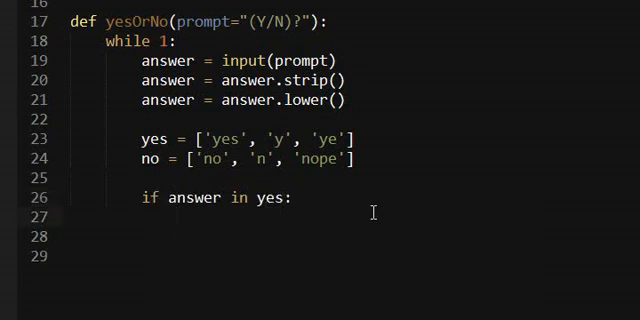
type("return T")
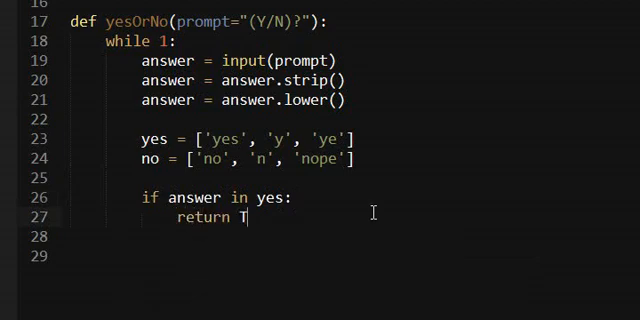
type("rue")
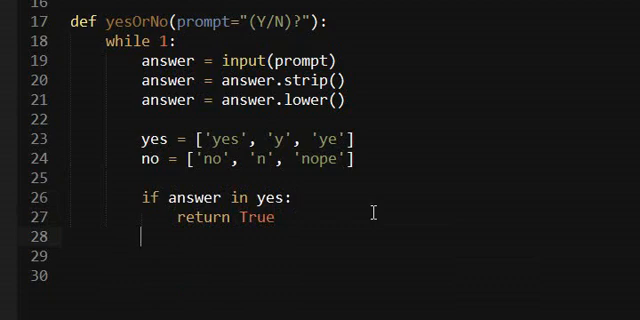
type("elif answer in no:")
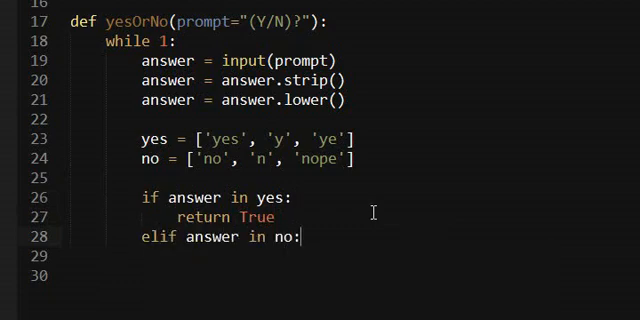
type("return False")
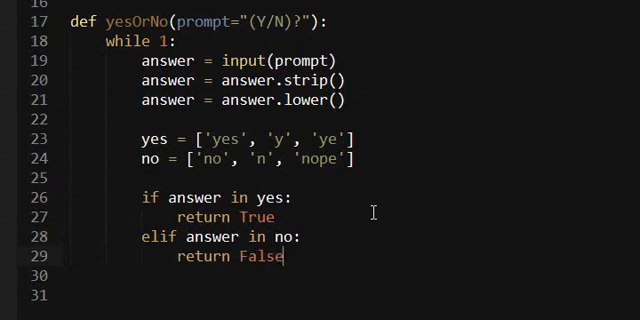
type("else:")
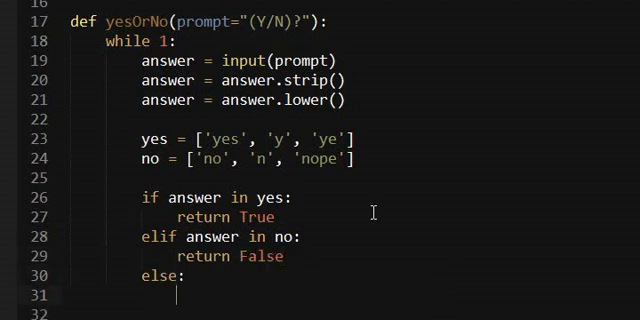
type("continue")
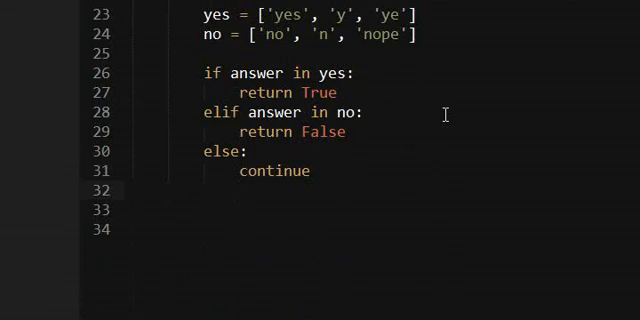
key("Enter")
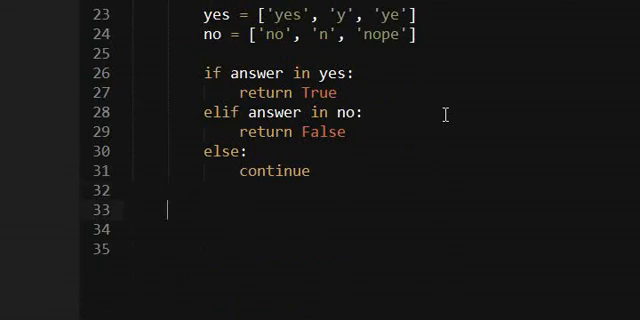
type("return False")
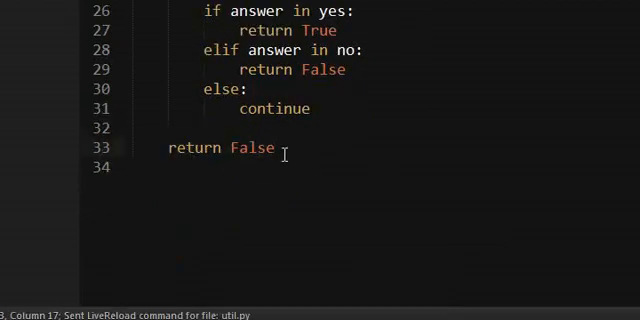
scroll("up", 3)
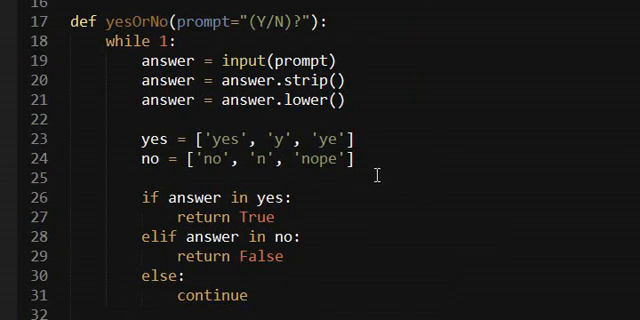
Start a nameInput(prompt) function below the player line in the game file
scroll("up", 3)
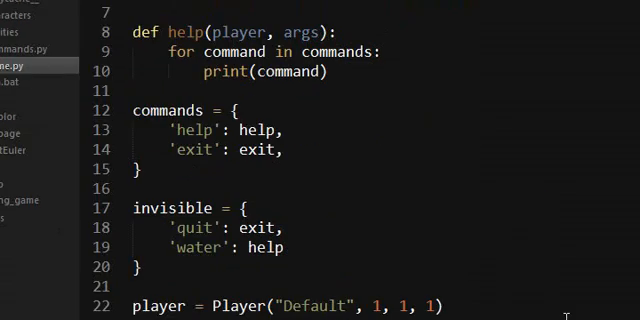
scroll("down", 3)
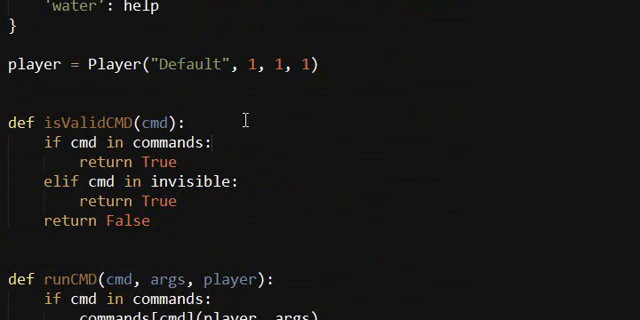
mouse_move(226, 152)
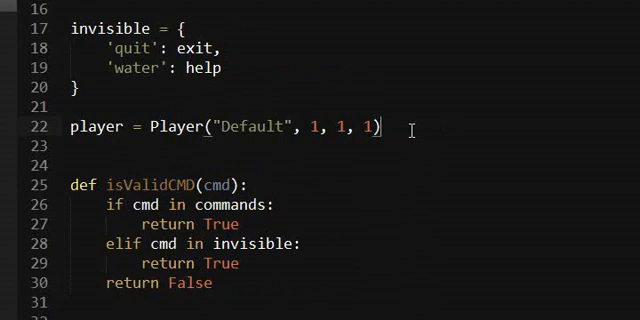
key("Enter")
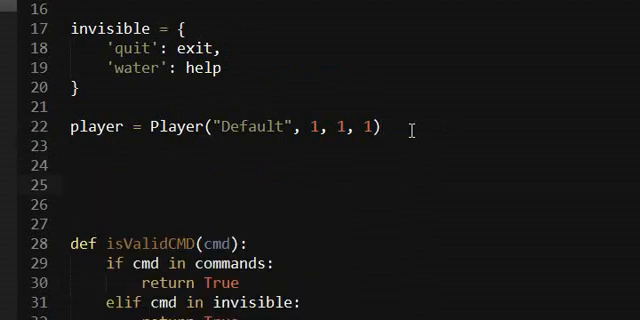
type("def n")
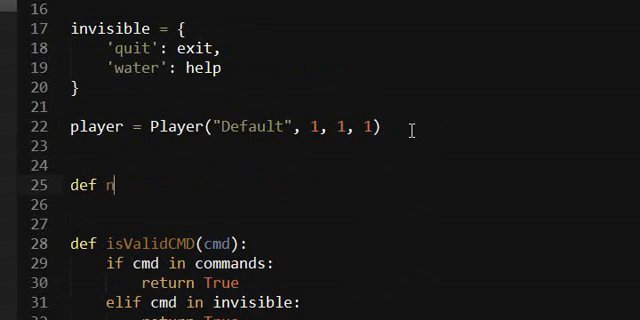
type("ameInpu")
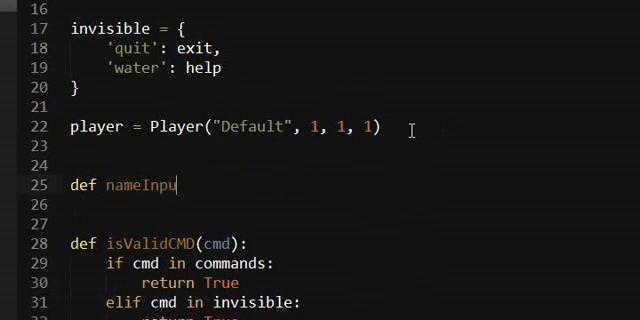
type("t()")
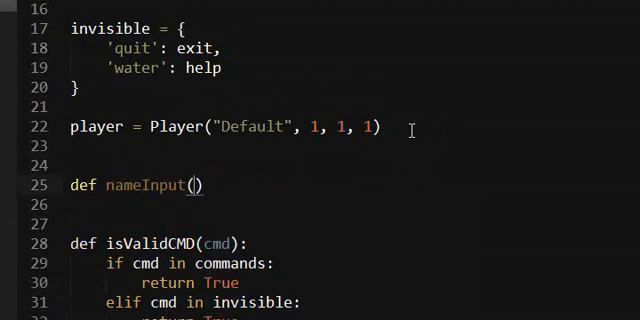
type("p")
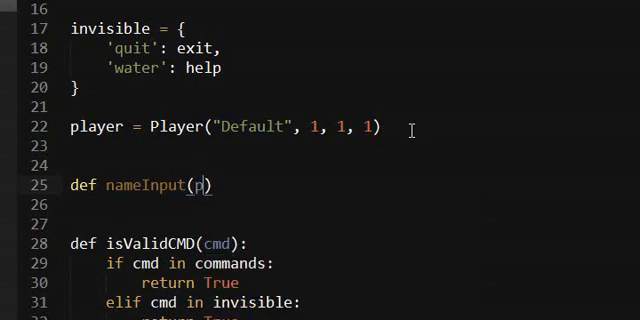
type("romp")
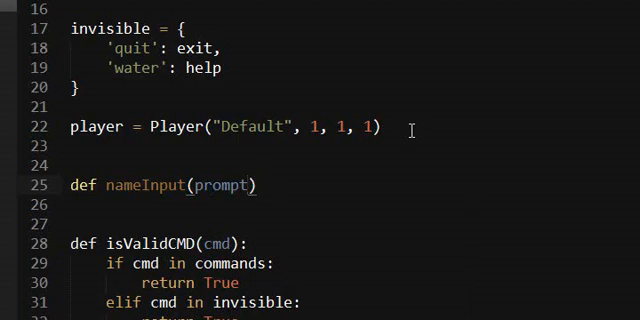
type("t")
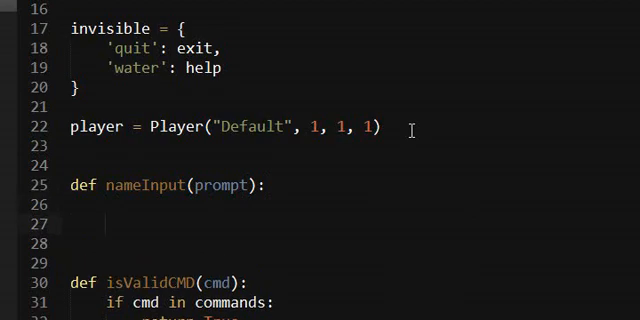
type("a")
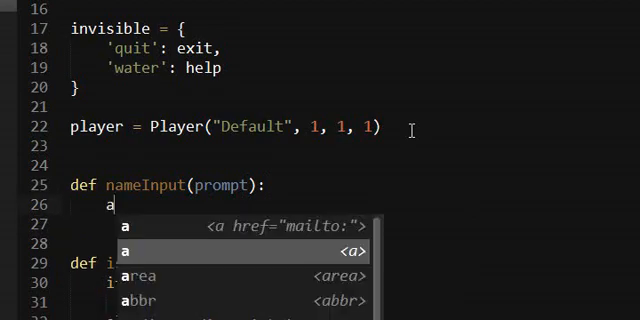
Make nameInput read name = input(prompt) and return name.strip()
type("name")
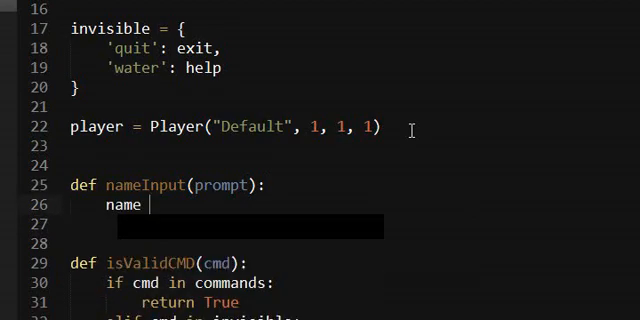
type("=")
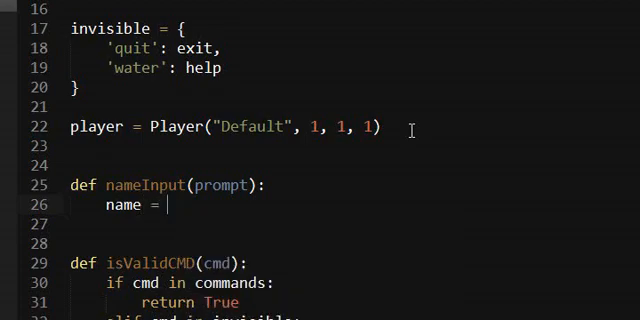
type("input(prompt)")
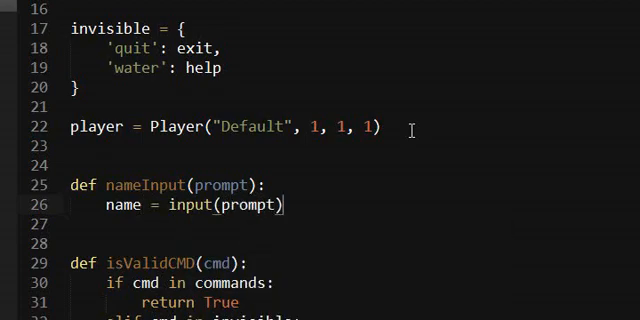
type("name.strip")
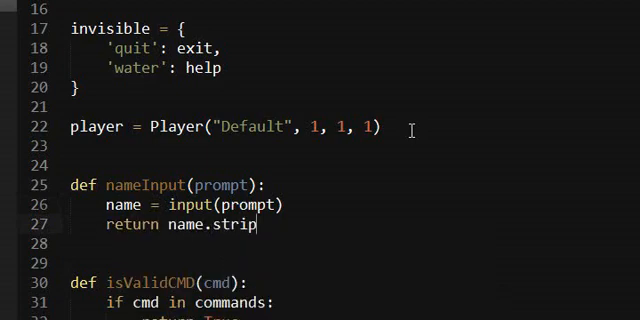
key("Enter")
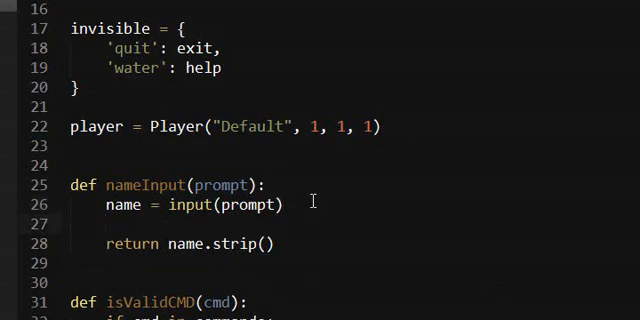
mouse_move(326, 164)
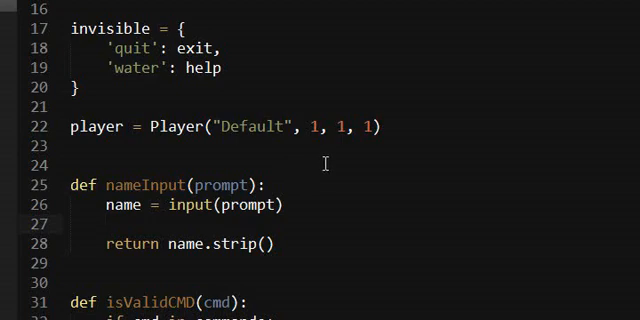
scroll("down", 3)
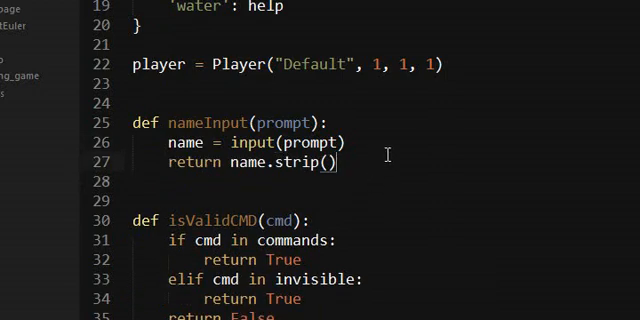
Write getName() with tempName = "" and a while 1 loop setting tempName from nameInput
type("def g")
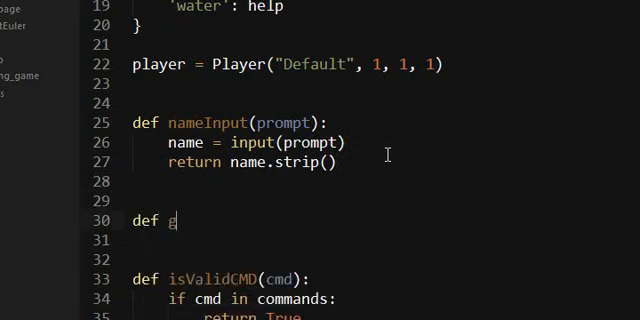
type("etName():")
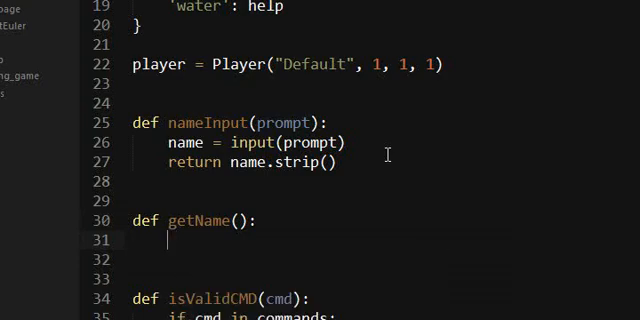
type("n")
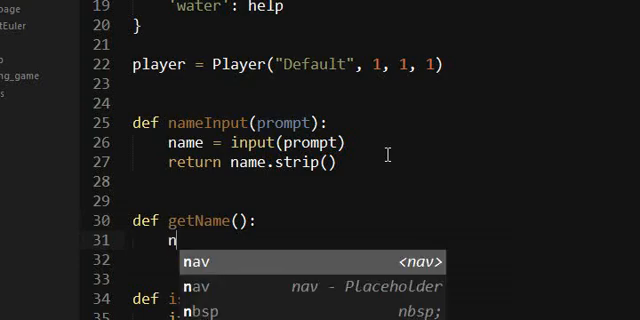
type("wh")
left_click(386, 260)
type("temp")
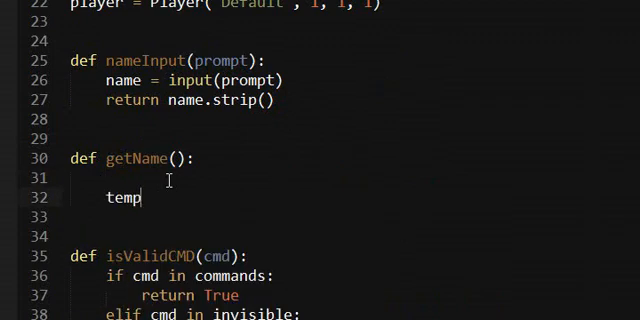
type("Name = \"\"")
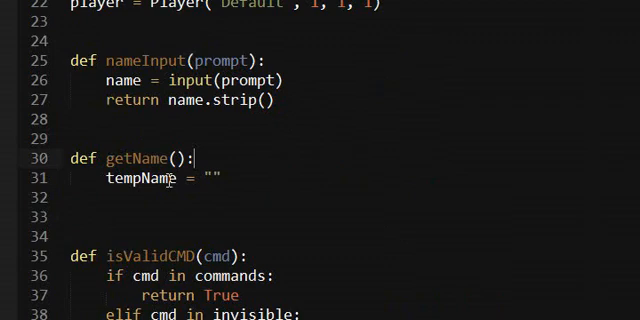
type("while 1:")
left_click(180, 216)
type("tempName")
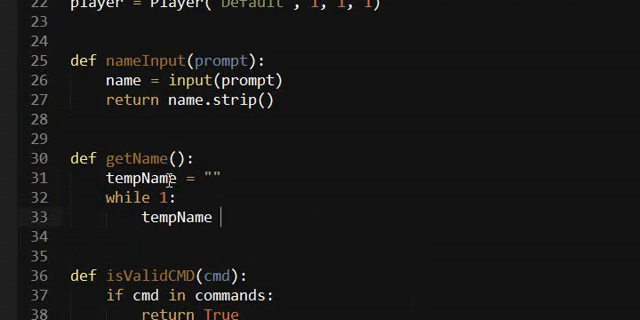
type("= nameInput(\"What is your name?")
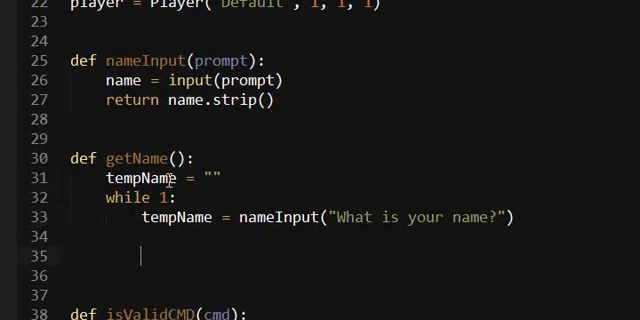
Skip empty answers with if len(tempName) < 1: continue
type("if l")
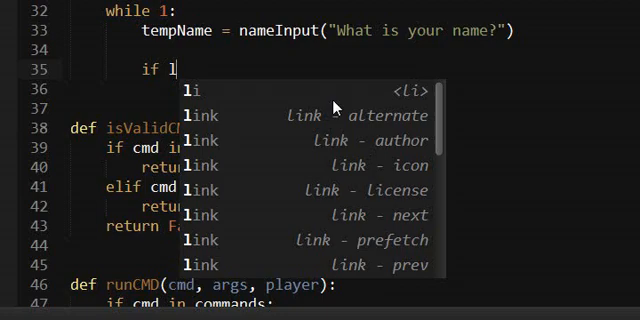
type("en")
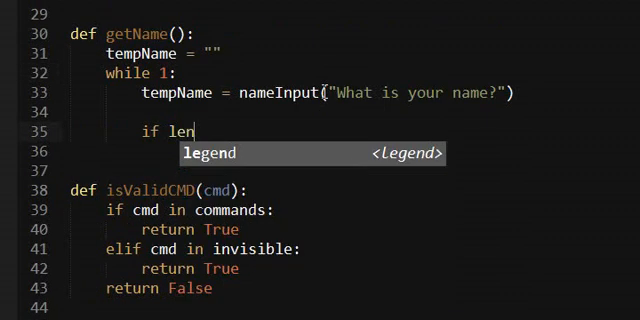
type("(tempname) < 1:")
left_click(354, 152)
type("continue")
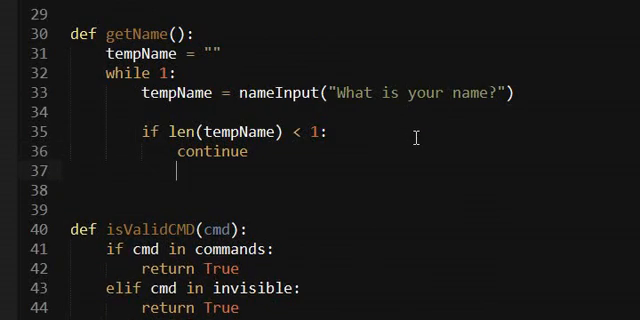
key("Enter")
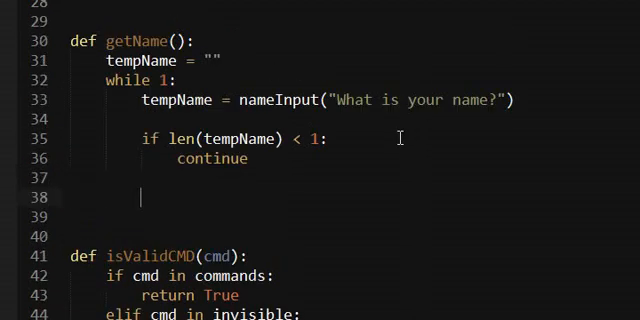
Ask for confirmation with yes = yesOrNo(tempName + ", is th...") after the name is entered
type("yes")
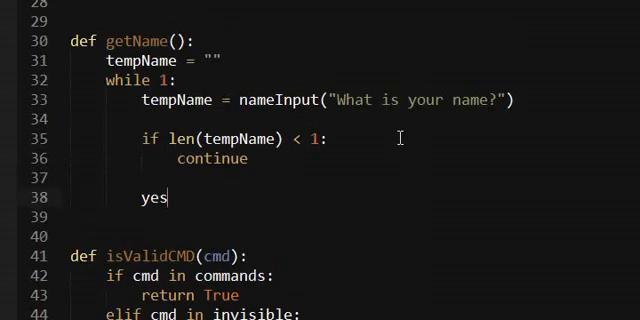
type("= yes")
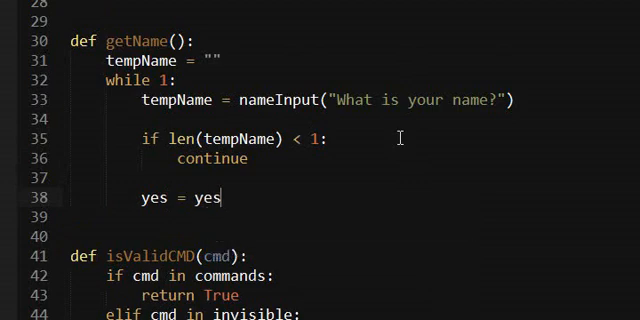
type("OrNo")
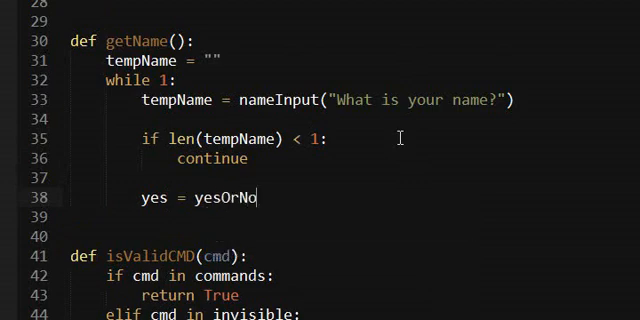
type("()")
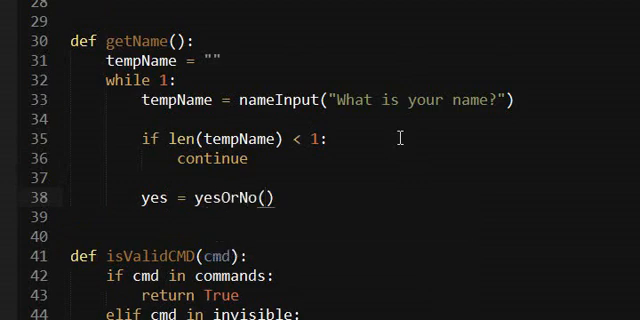
type("tempN")
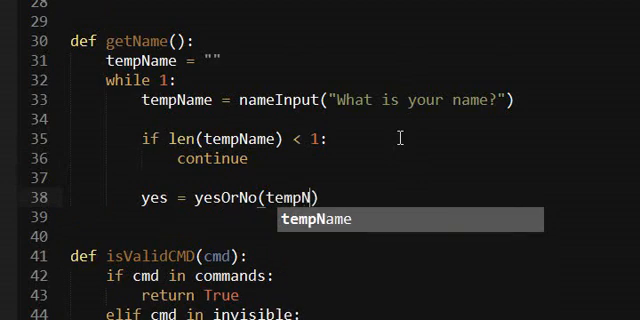
key("Tab")
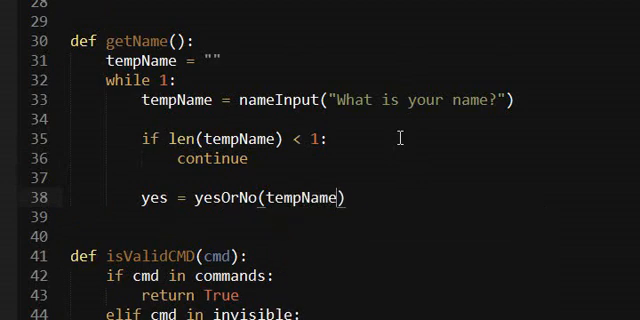
type("+ \",\"")
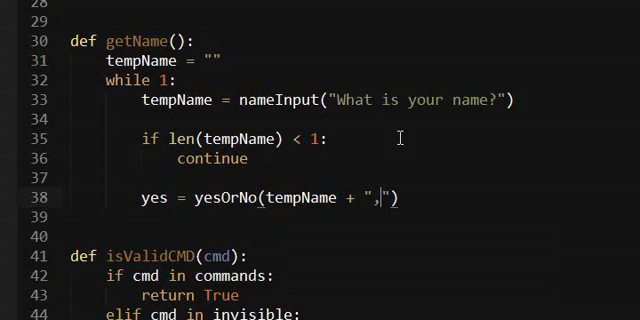
type("is that your name?")
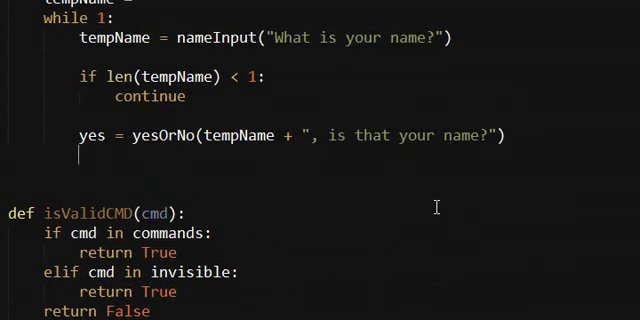
scroll("down", 3)
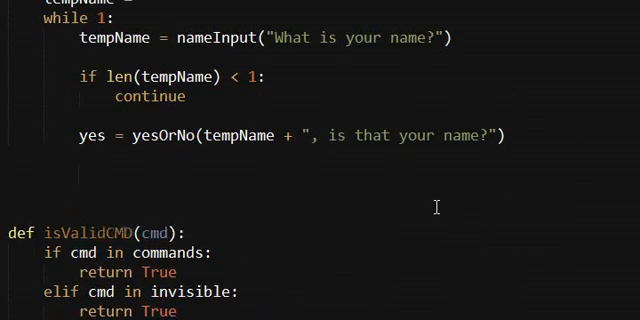
type("John,")
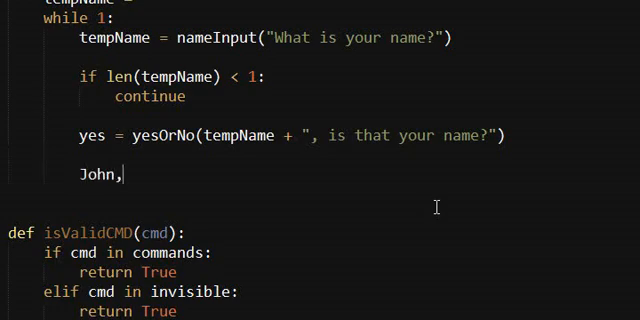
type("is th")
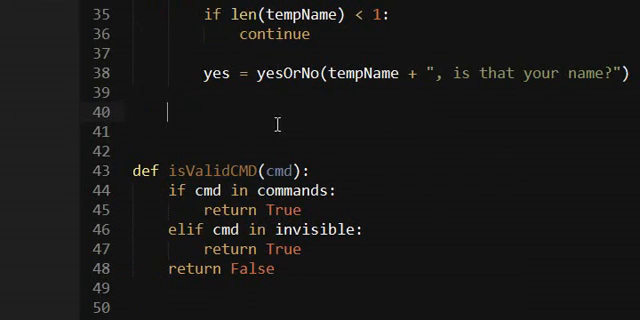
scroll("up", 3)
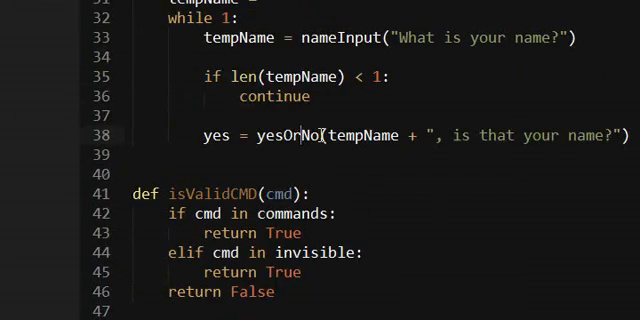
scroll("right", 3)
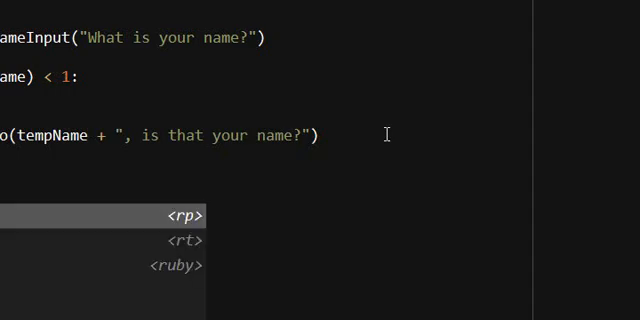
Return tempName when yes is confirmed, otherwise continue the loop
type("tempName")
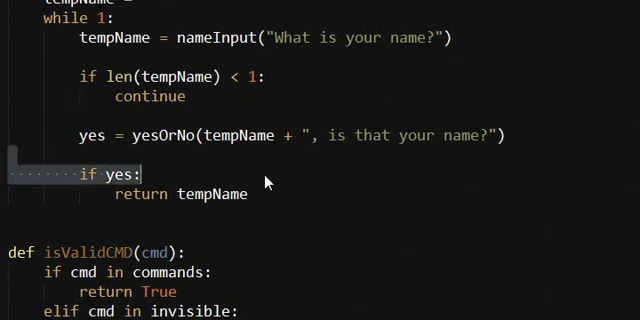
left_click(256, 194)
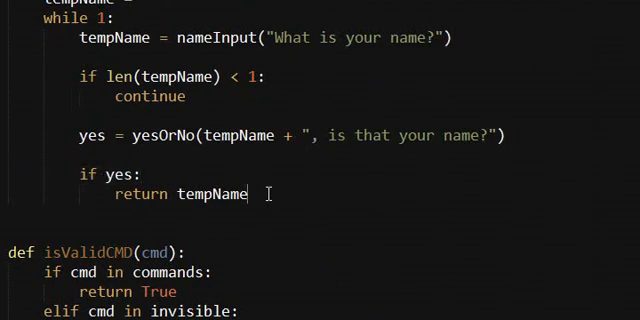
type("else:")
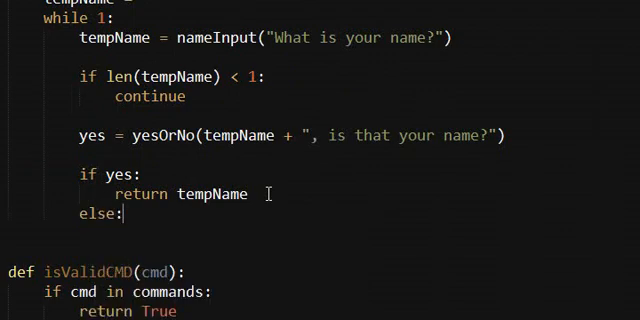
type("continue")
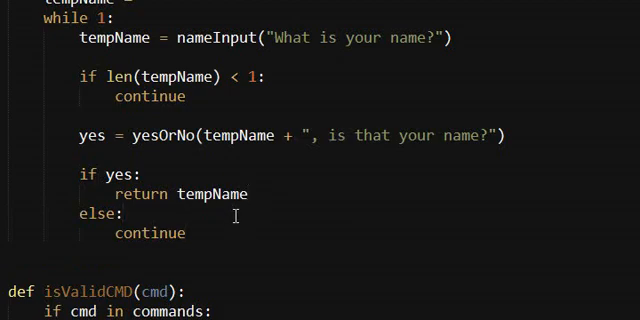
scroll("up", 3)
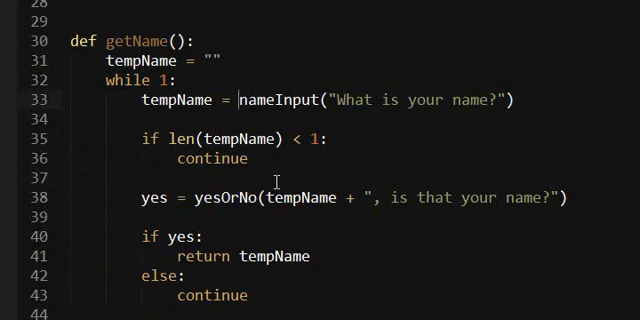
scroll("down", 3)
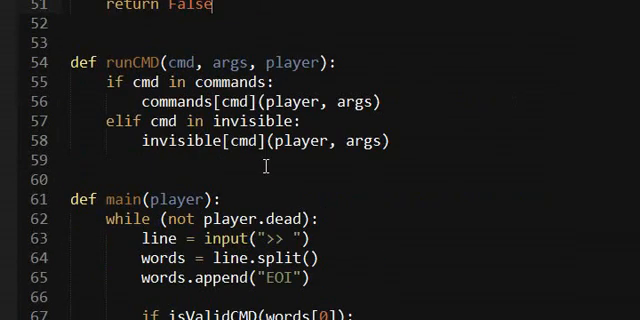
Begin main() with player.name = getName() above the command loop
scroll("down", 3)
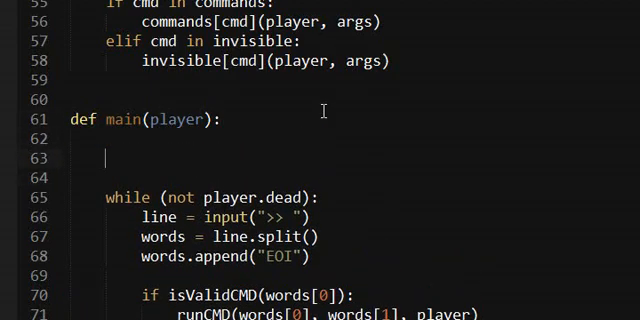
type("p")
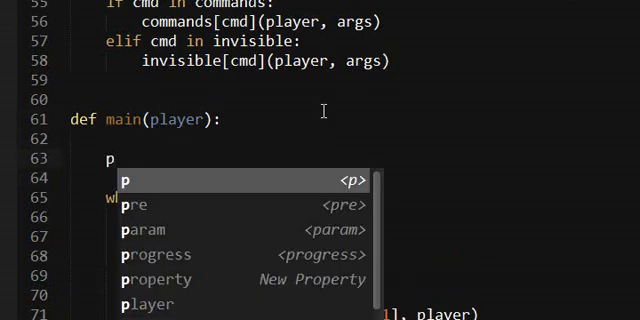
type("layer.name =")
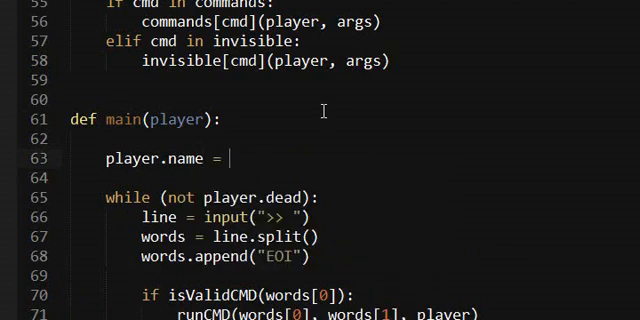
type("getName()")
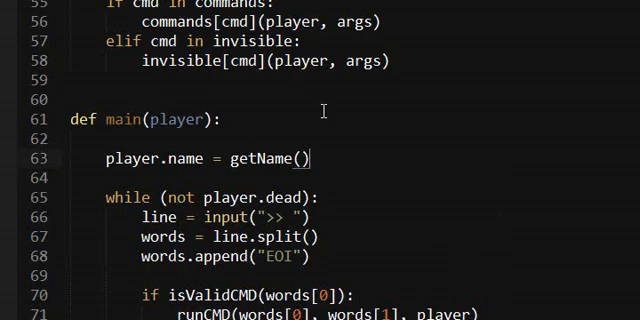
scroll("down", 3)
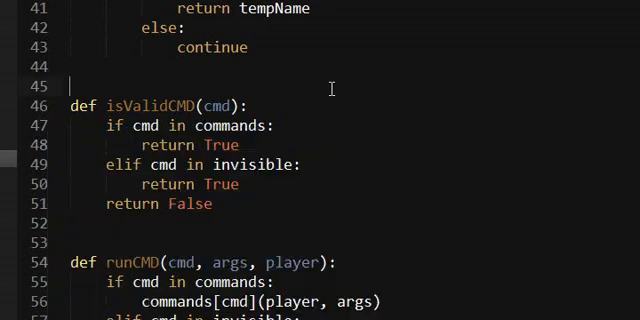
Add a 'from utilities.util import *' line at the top of game.py
scroll("up", 3)
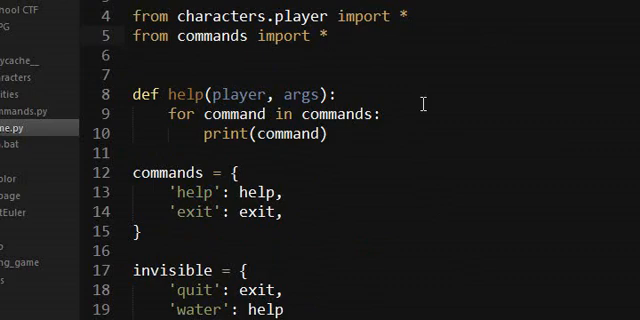
type("from utilities import")
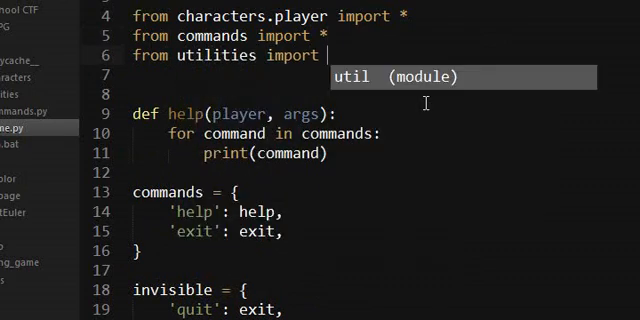
type("*")
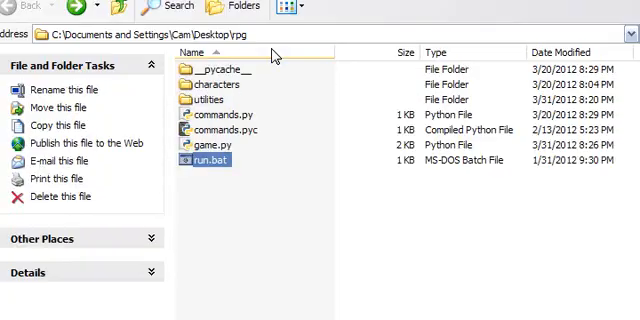
Check the module name inside the utilities folder in Explorer and return to the import line
double_click(206, 160)
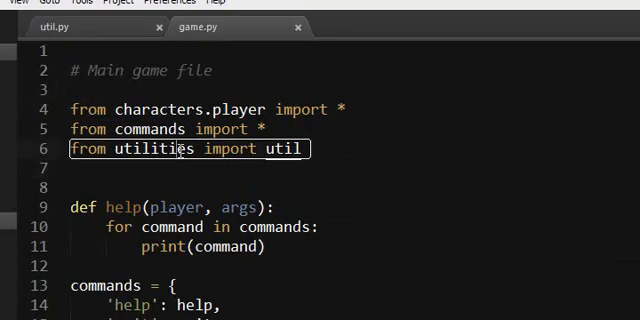
scroll("down", 3)
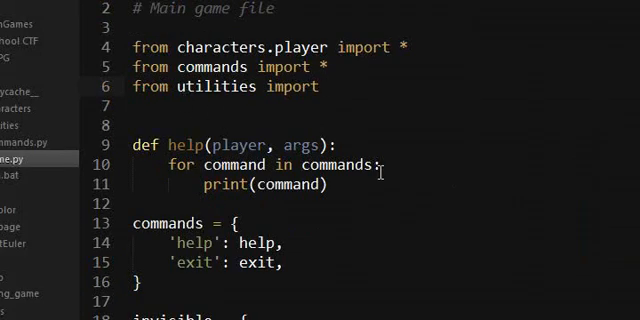
scroll("down", 3)
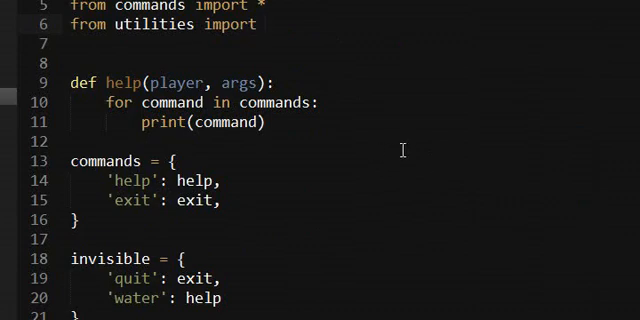
left_click(262, 24)
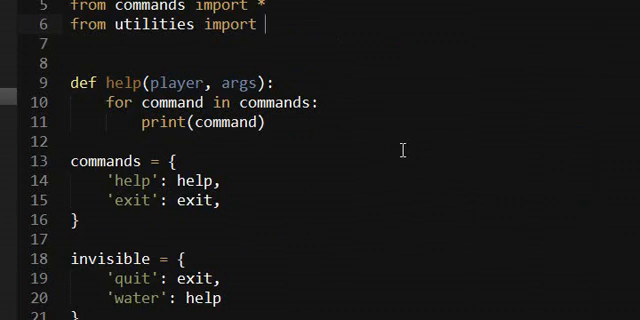
scroll("up", 3)
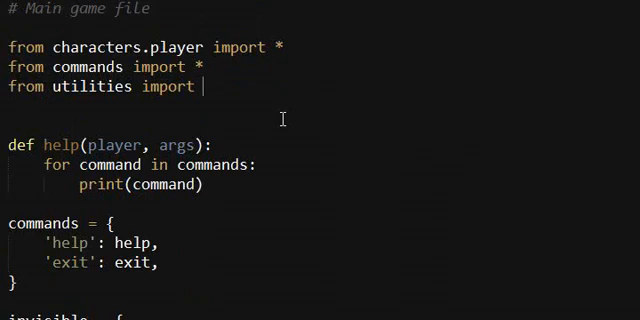
scroll("down", 3)
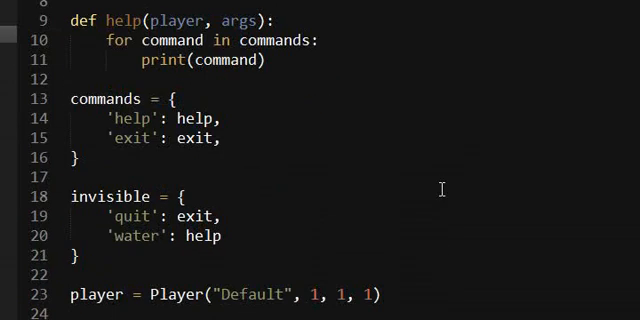
scroll("up", 3)
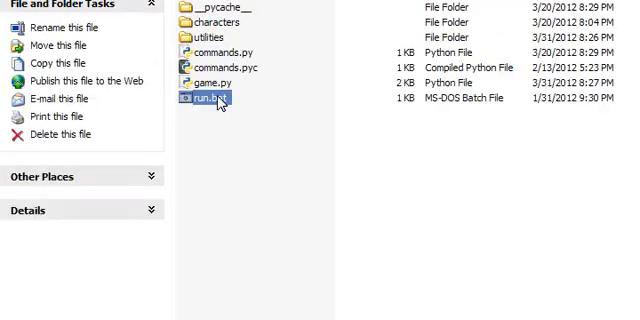
Run run.bat, enter the name John and answer yes to the confirmation prompt
double_click(208, 100)
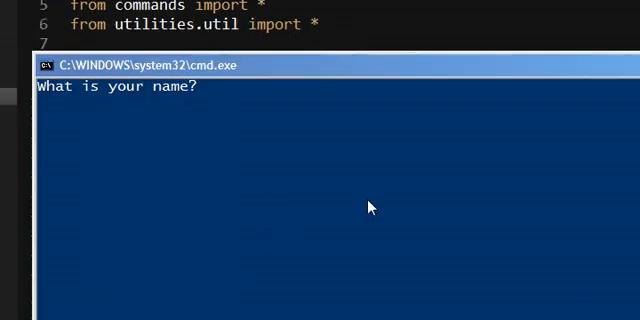
type("John")
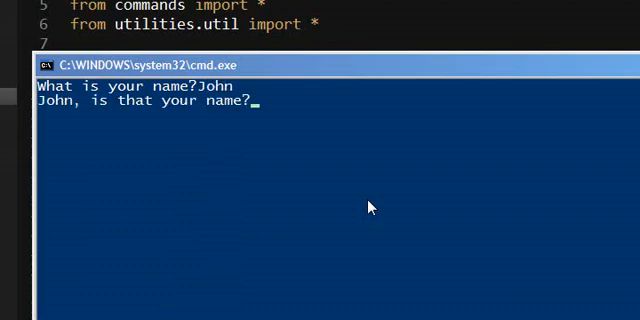
type("yes")
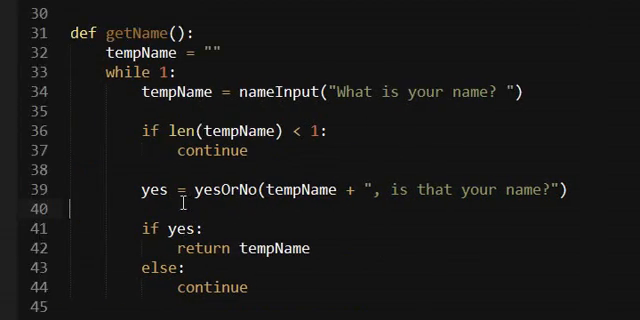
double_click(220, 188)
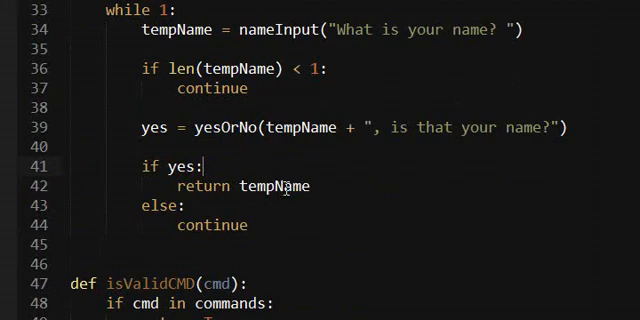
scroll("down", 3)
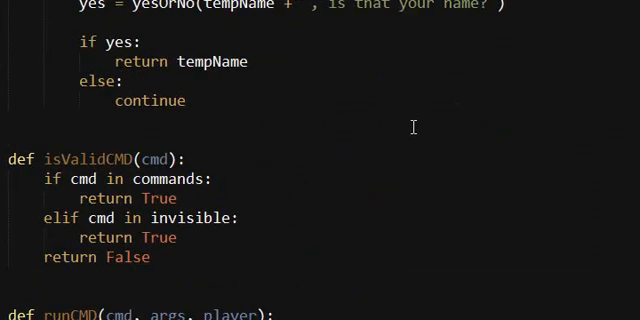
scroll("down", 3)
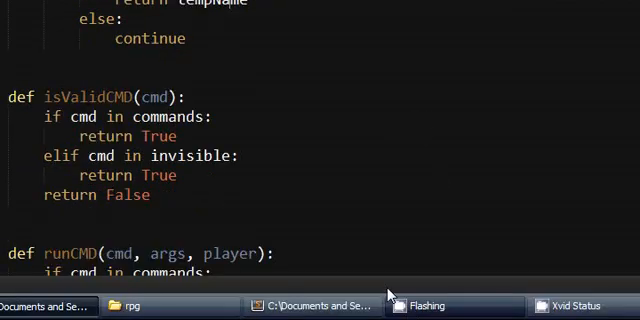
scroll("up", 3)
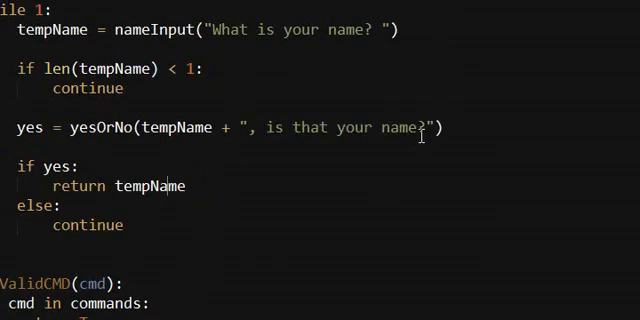